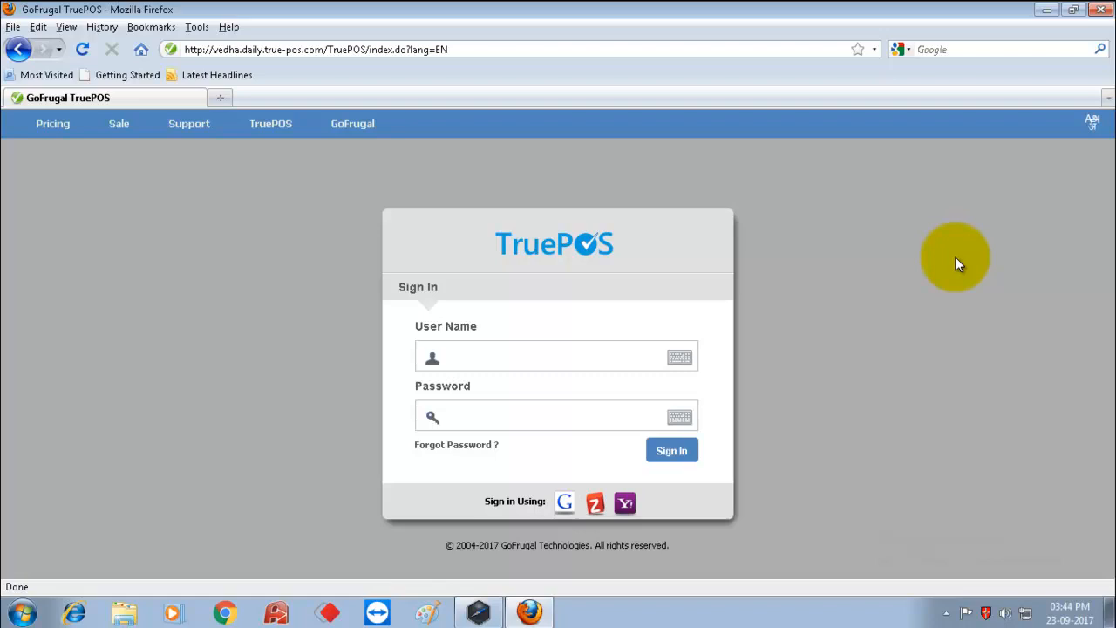
# Step: Sign in, start Setup offline and accept installing Google Gears, confirming the navigate-away prompt
pyautogui.click(672, 450)
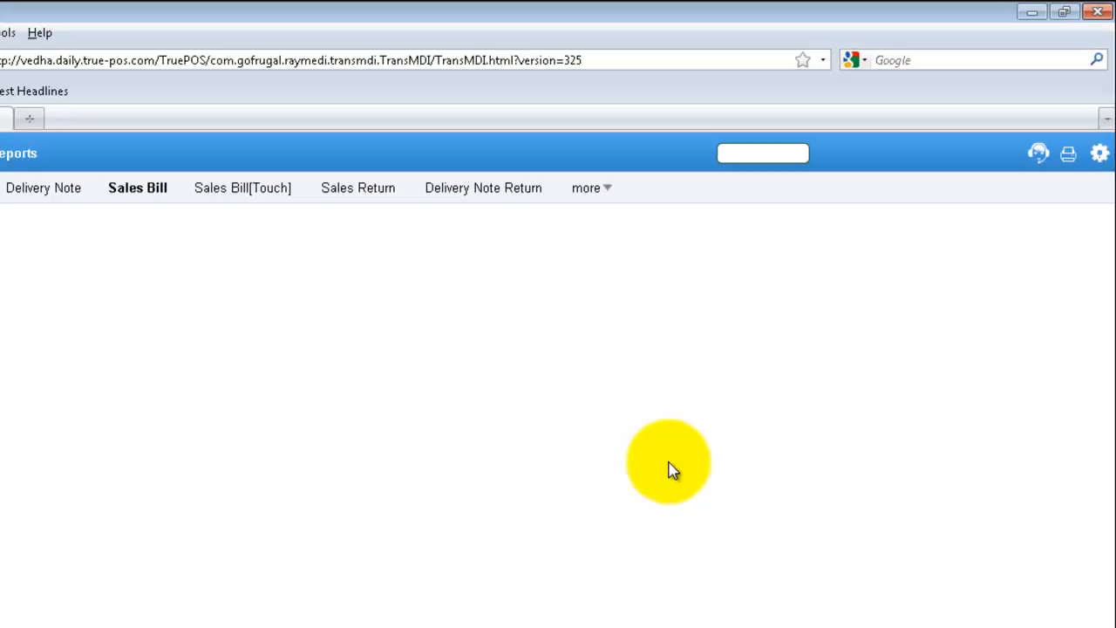
pyautogui.click(1098, 153)
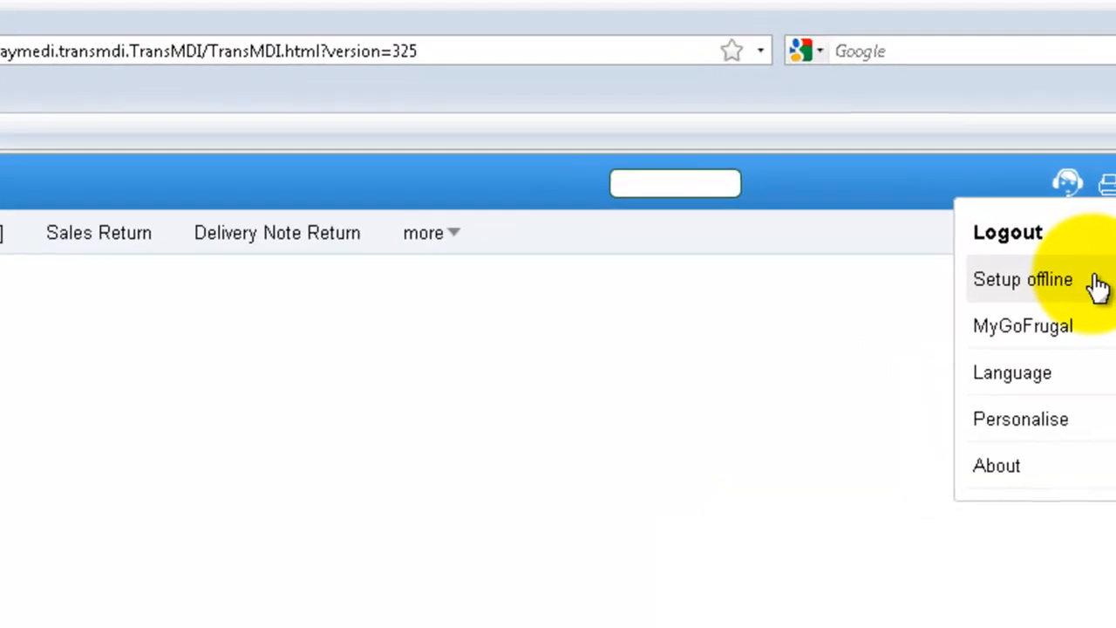
pyautogui.click(1022, 279)
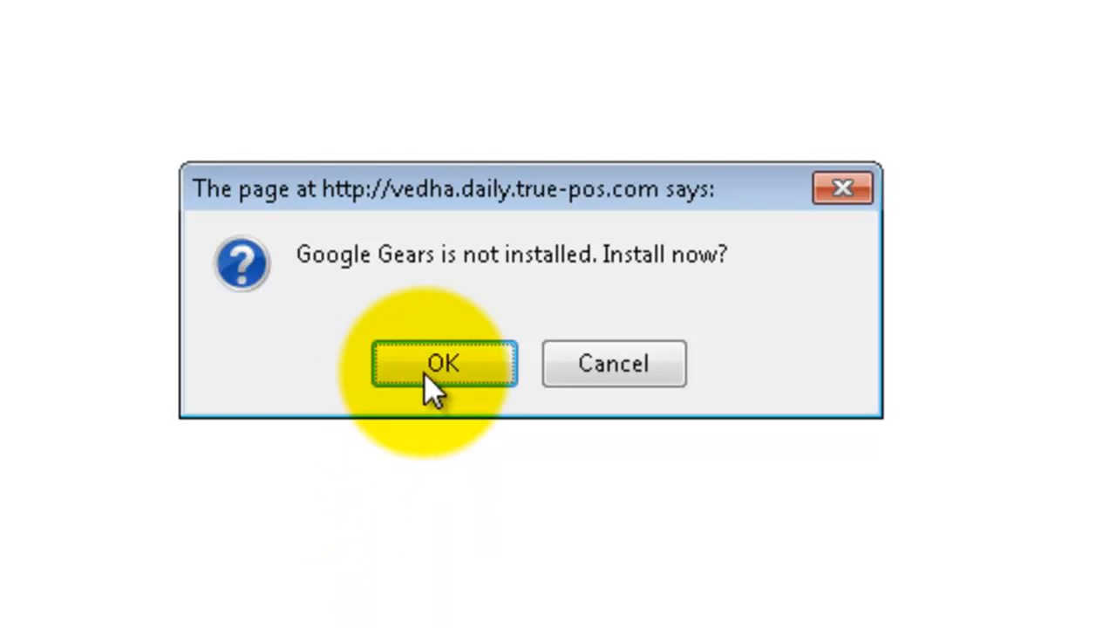
pyautogui.click(443, 364)
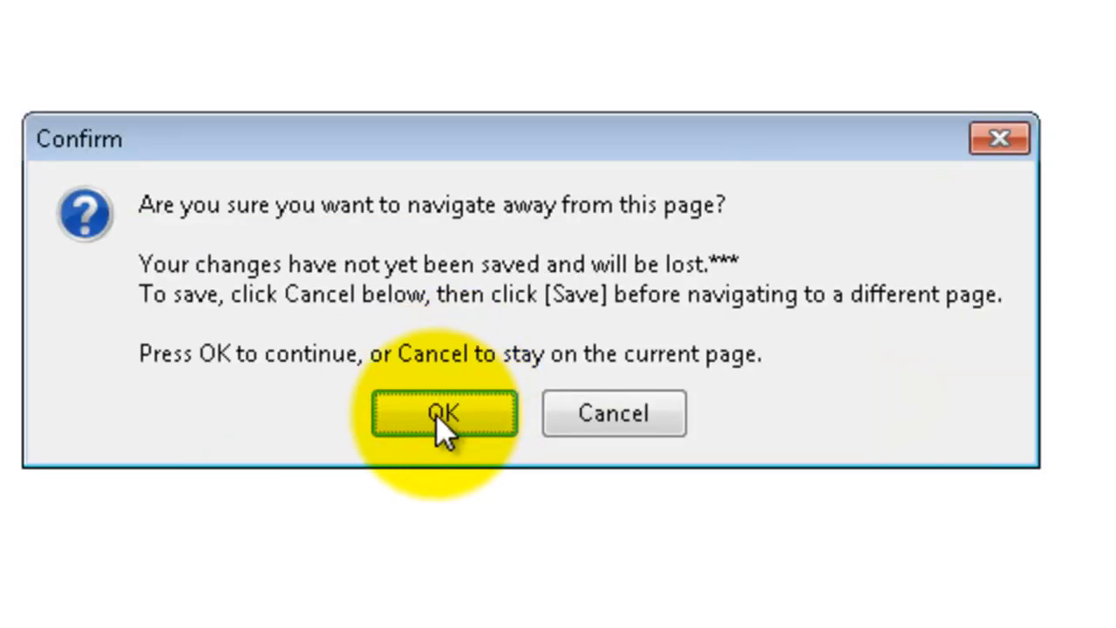
pyautogui.click(443, 412)
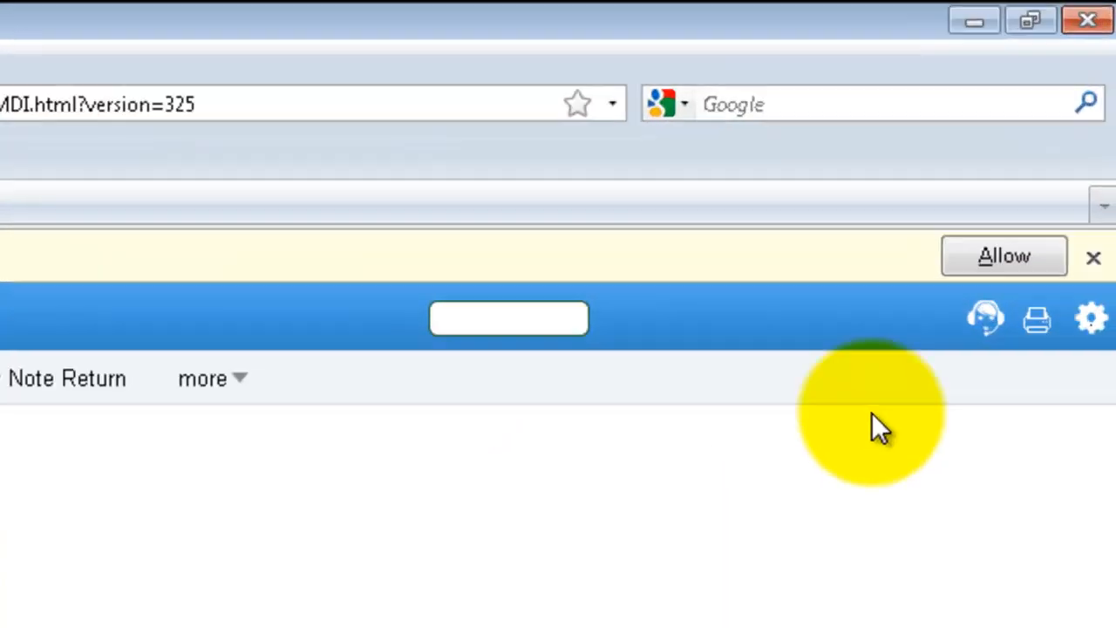
# Step: Allow and install the Google Gears add-on, then restart Firefox to finish
pyautogui.click(1004, 254)
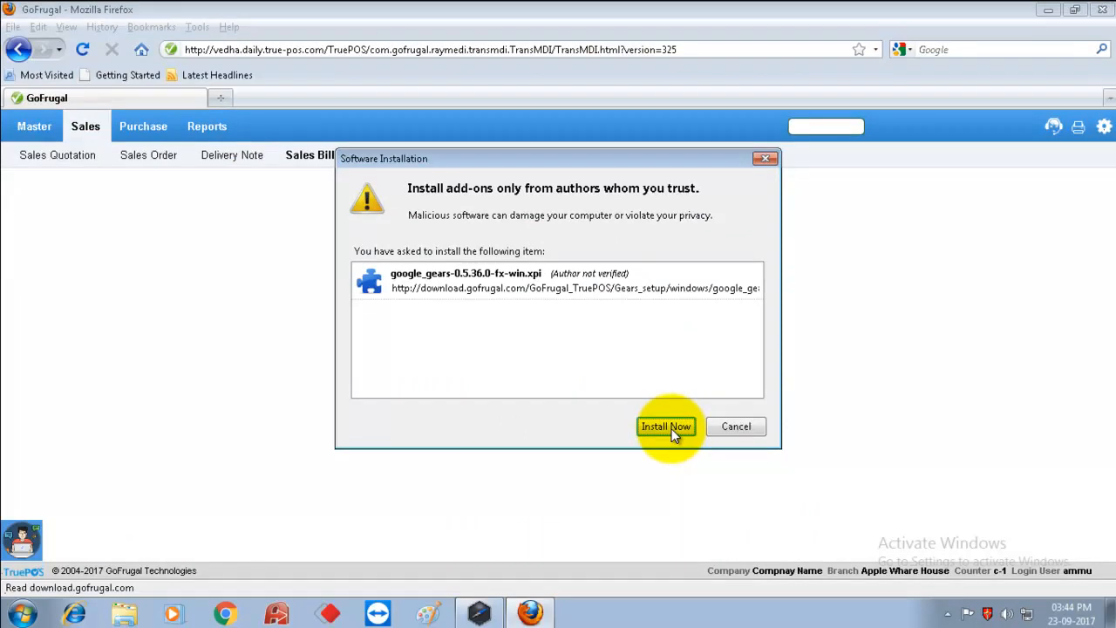
pyautogui.click(666, 425)
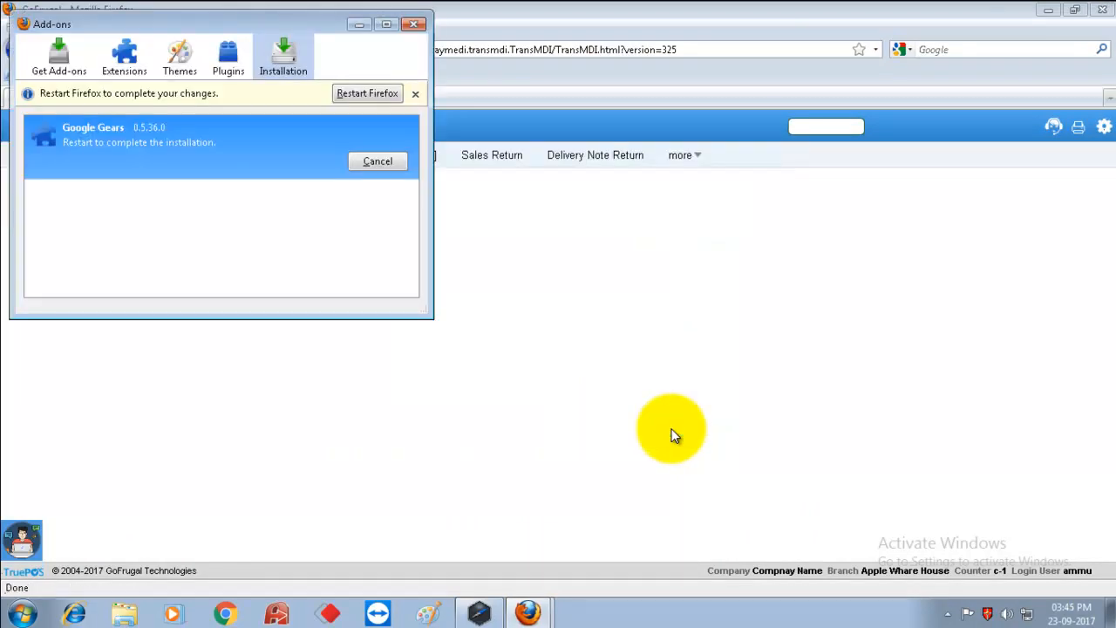
pyautogui.moveTo(370, 190)
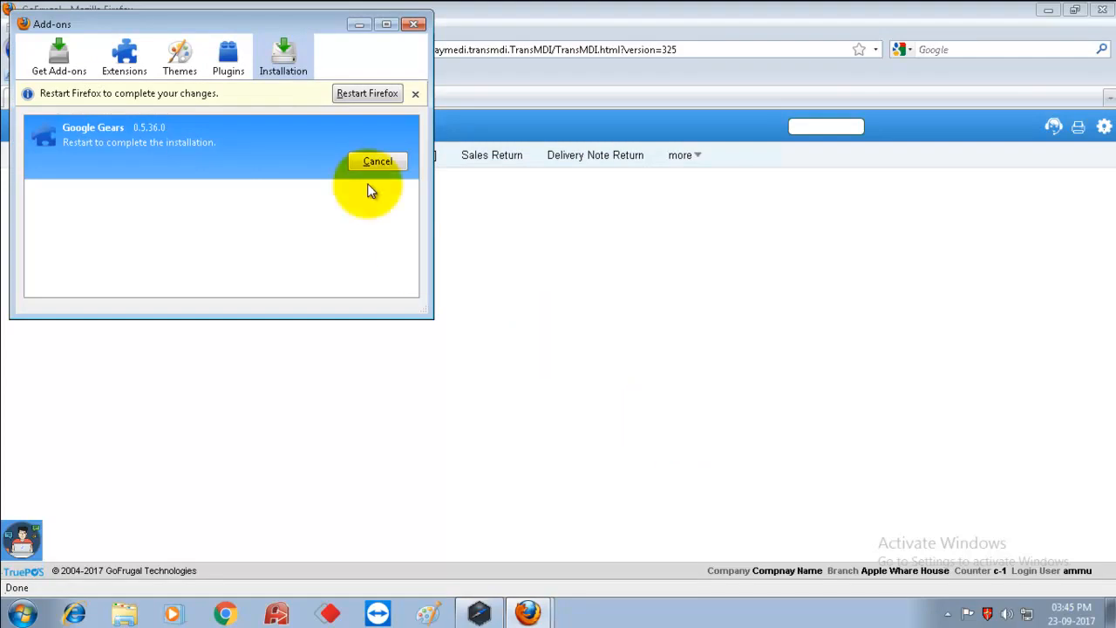
pyautogui.click(377, 160)
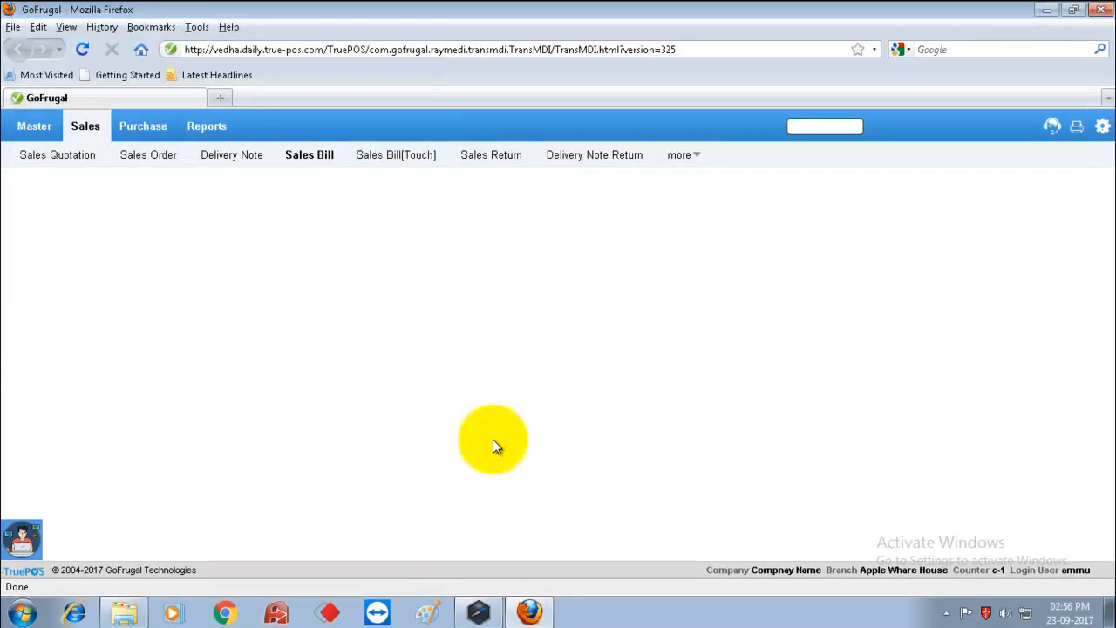
# Step: Run Start offline setup from the Offline Manager so the application data downloads
pyautogui.click(1102, 125)
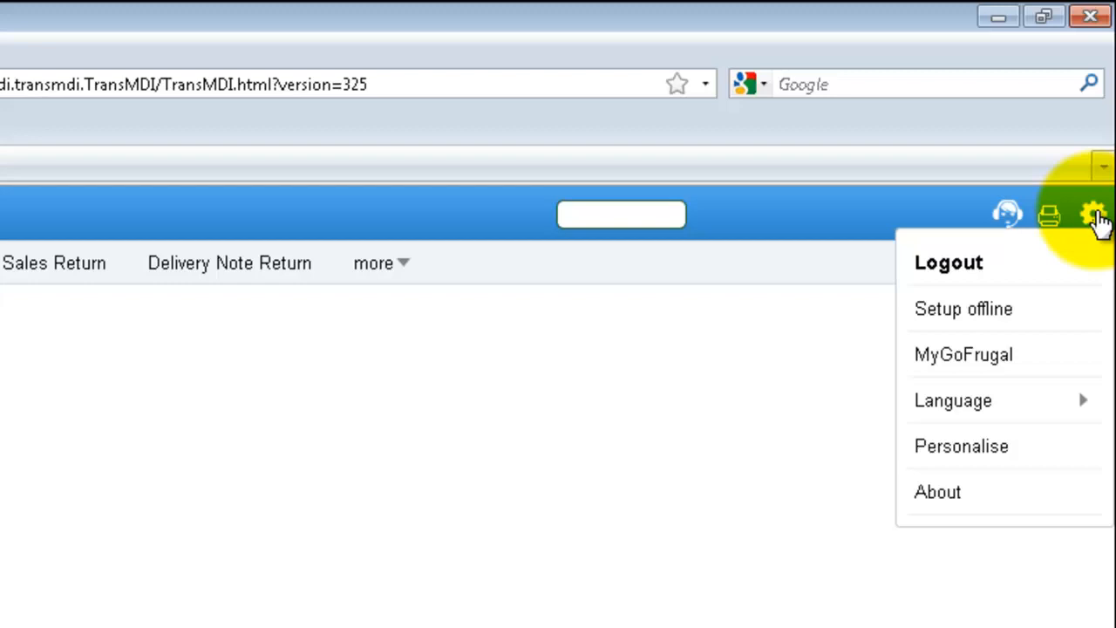
pyautogui.click(963, 307)
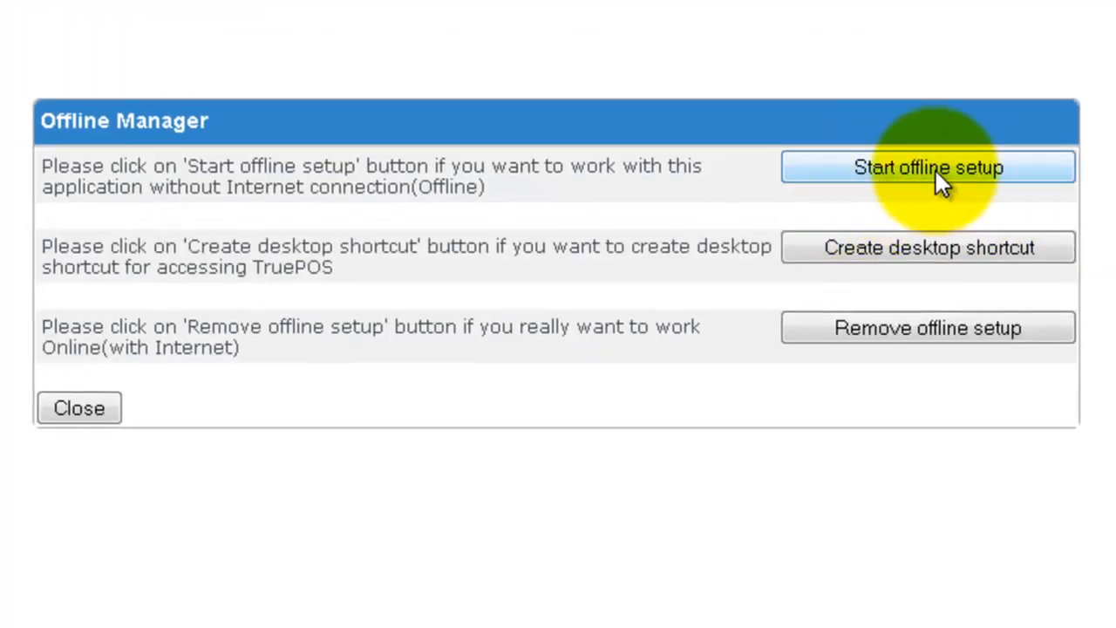
pyautogui.click(927, 167)
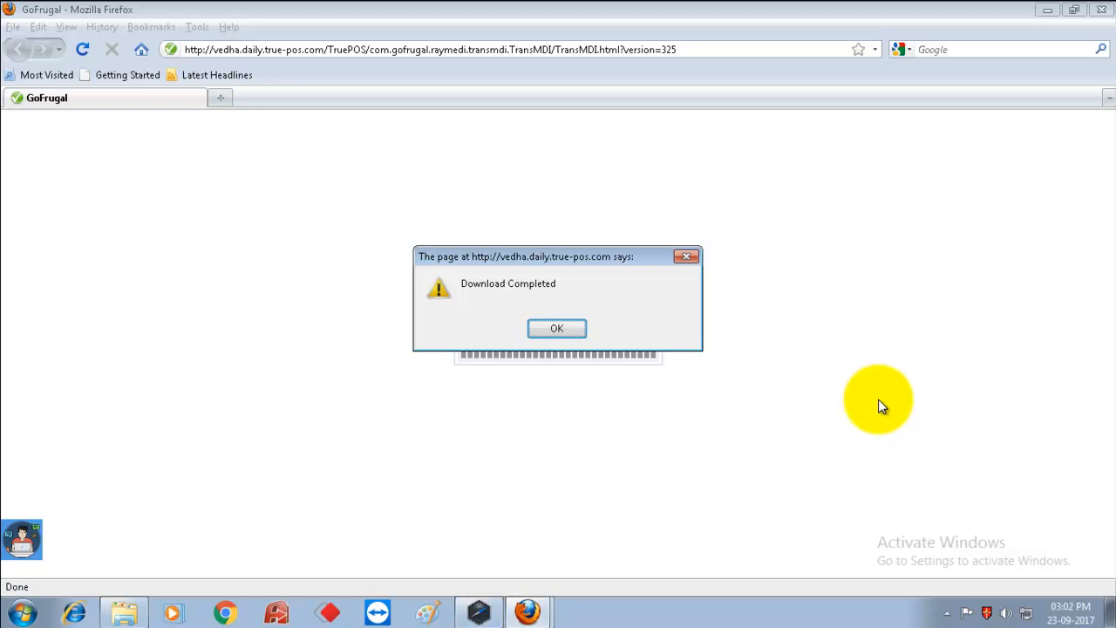
pyautogui.moveTo(453, 311)
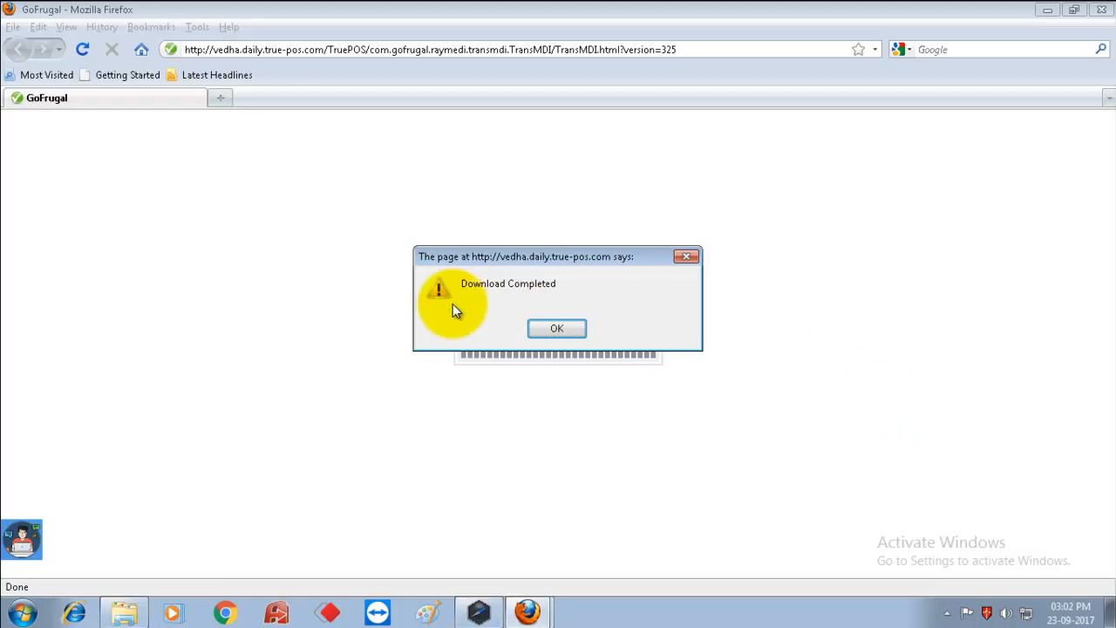
pyautogui.moveTo(561, 304)
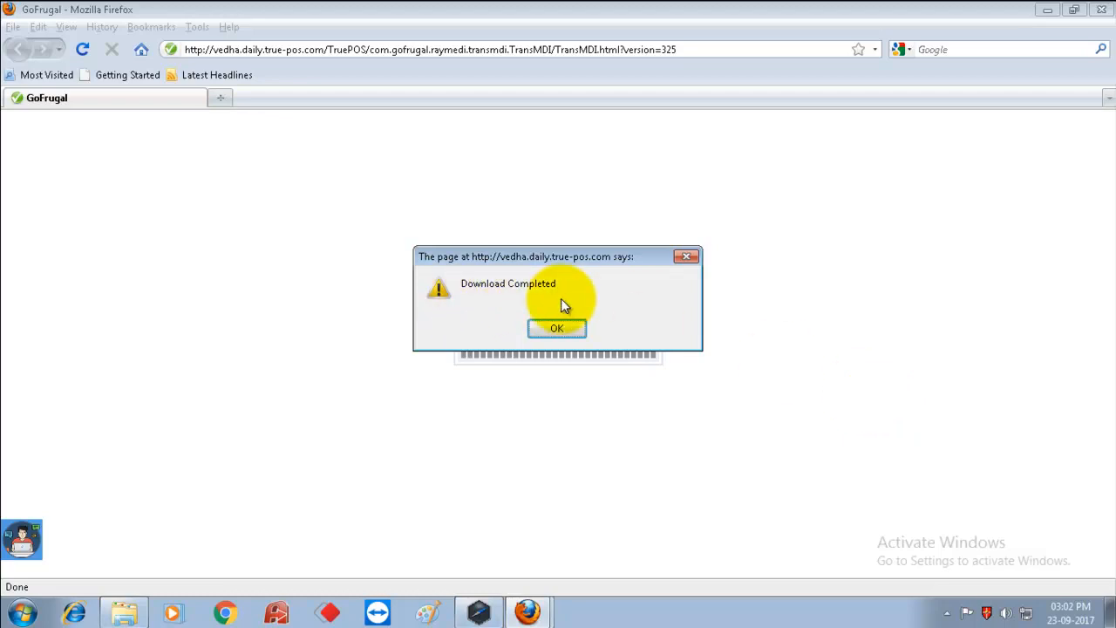
# Step: Acknowledge Download Completed and go offline, confirming the navigate-away prompt
pyautogui.click(557, 328)
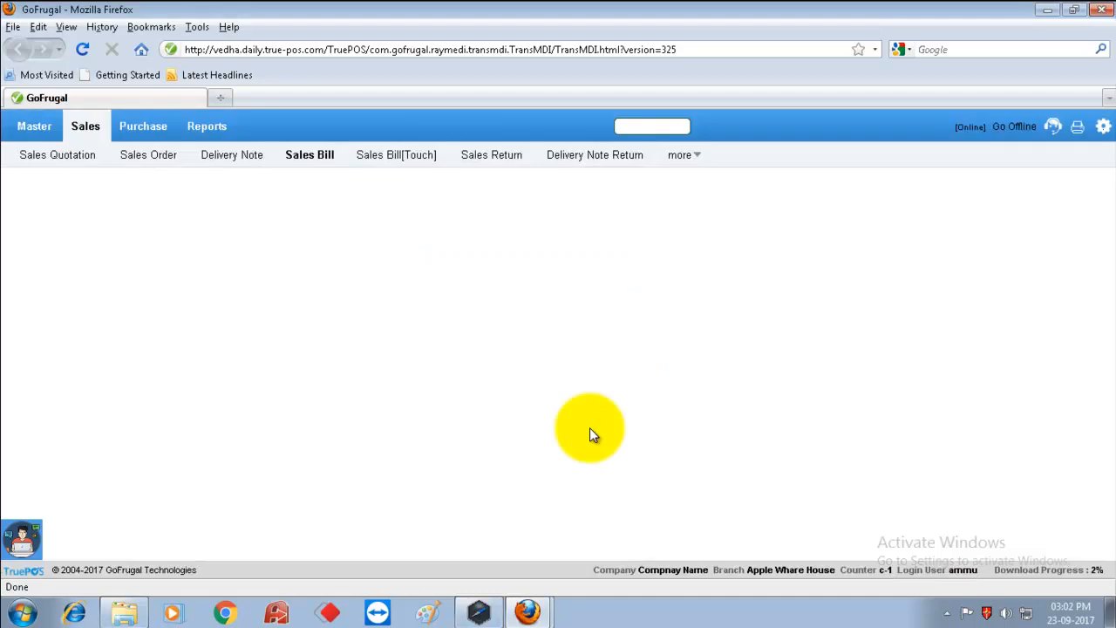
pyautogui.moveTo(984, 567)
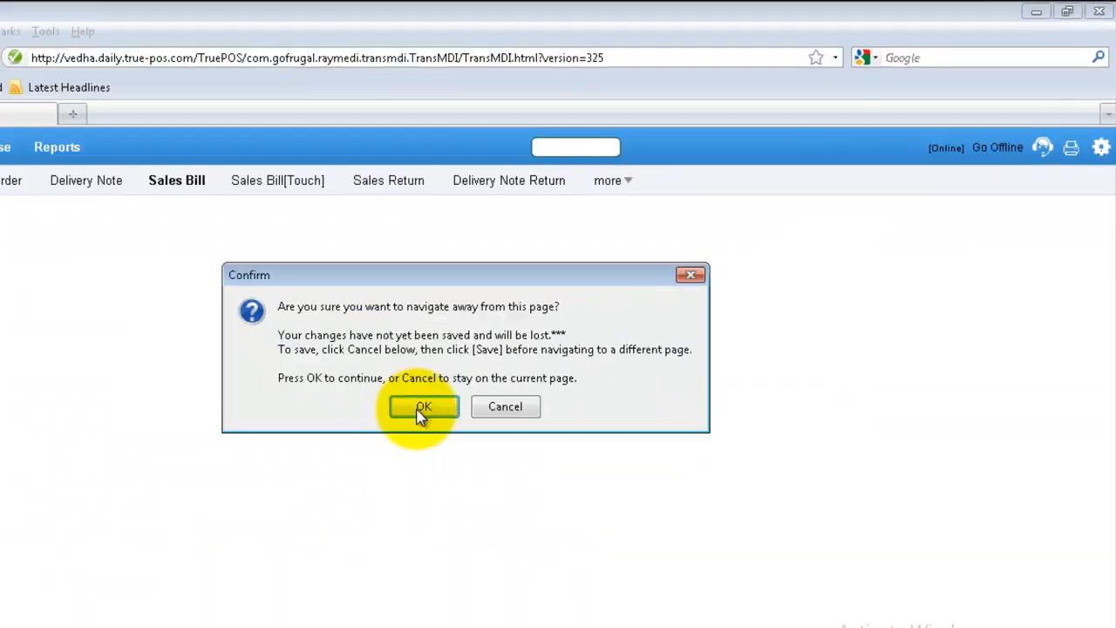
pyautogui.click(422, 407)
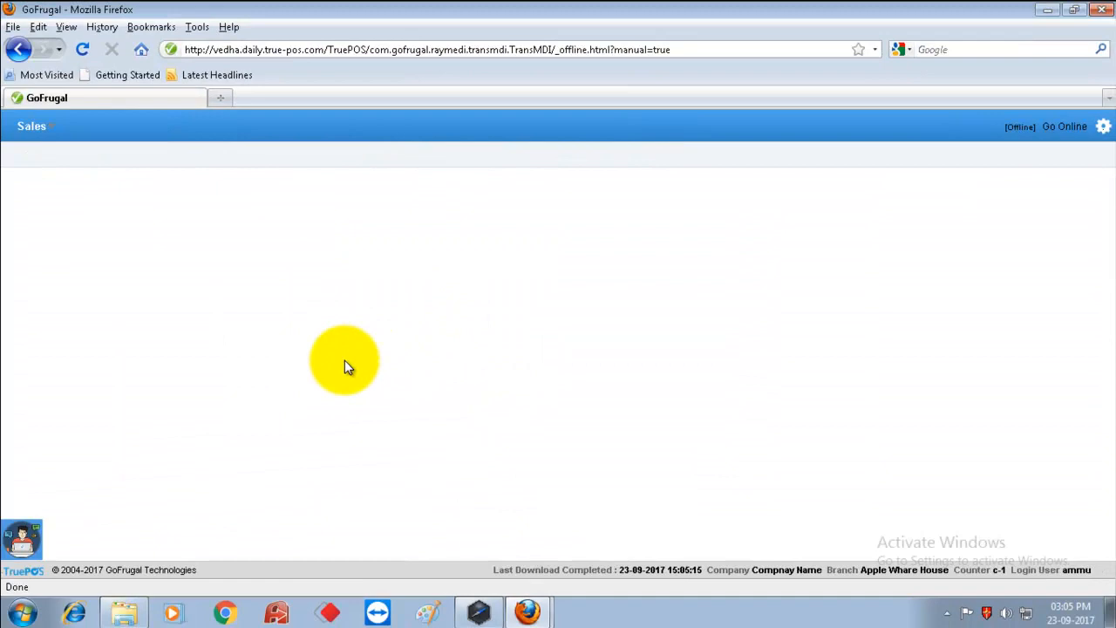